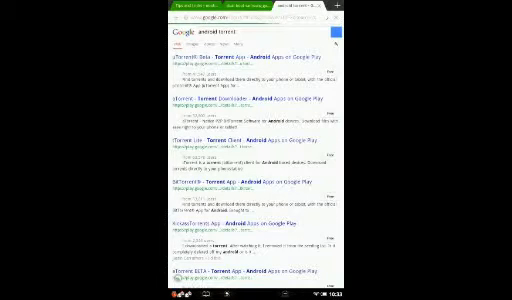
pyautogui.scroll(-3)
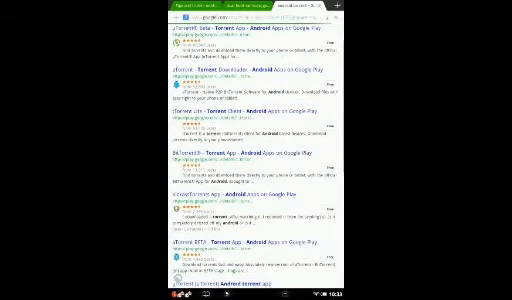
pyautogui.scroll(-3)
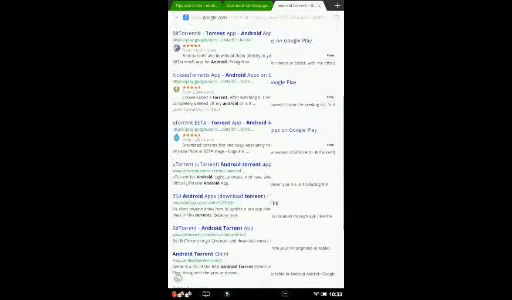
pyautogui.scroll(-3)
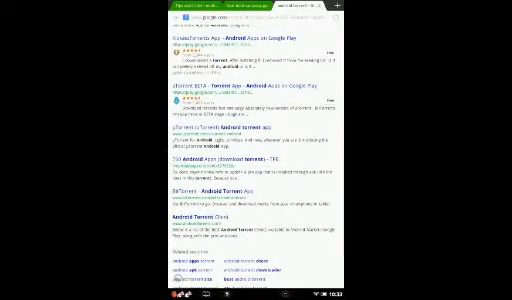